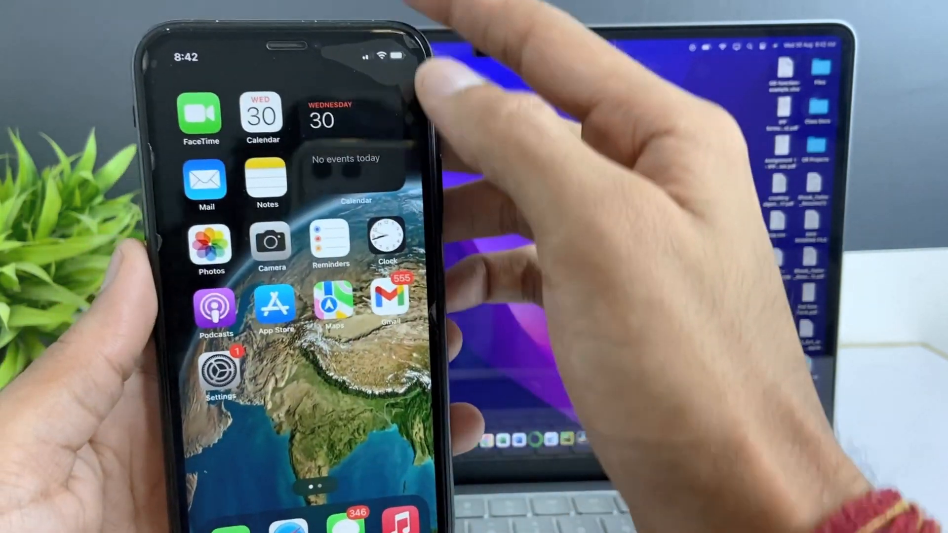
# - Swipe across the iPhone home screen to reach the Photos app
pyautogui.hscroll(-3)
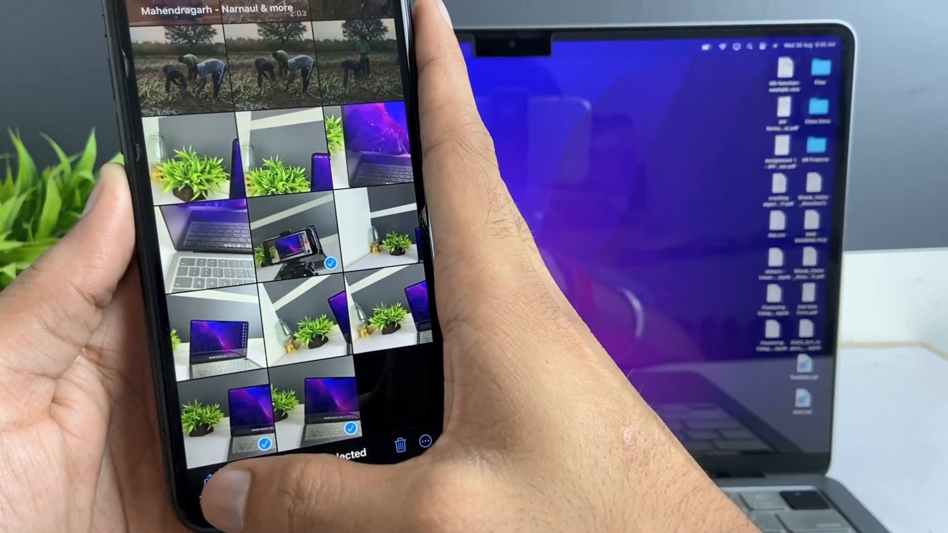
# - Share the selected photos by AirDrop to the MacBook Air
pyautogui.click(416, 442)
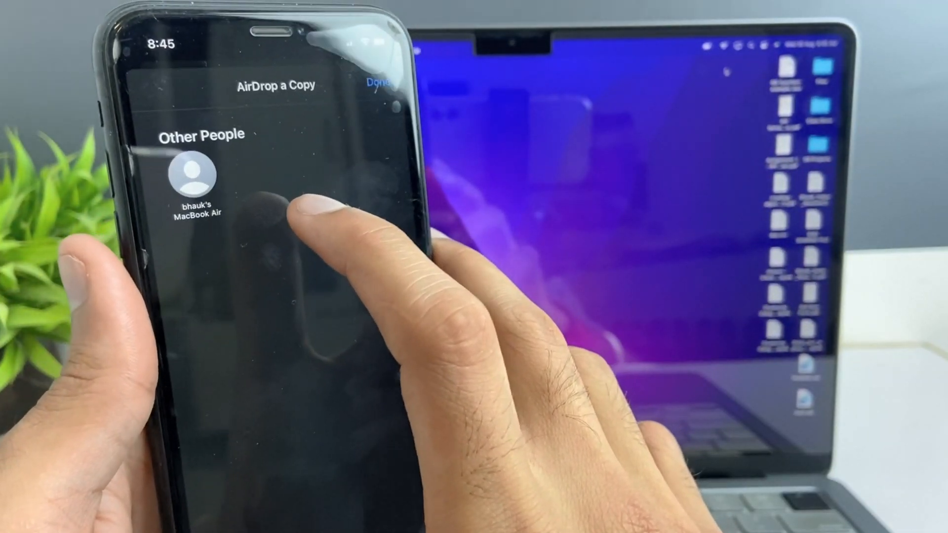
pyautogui.click(208, 175)
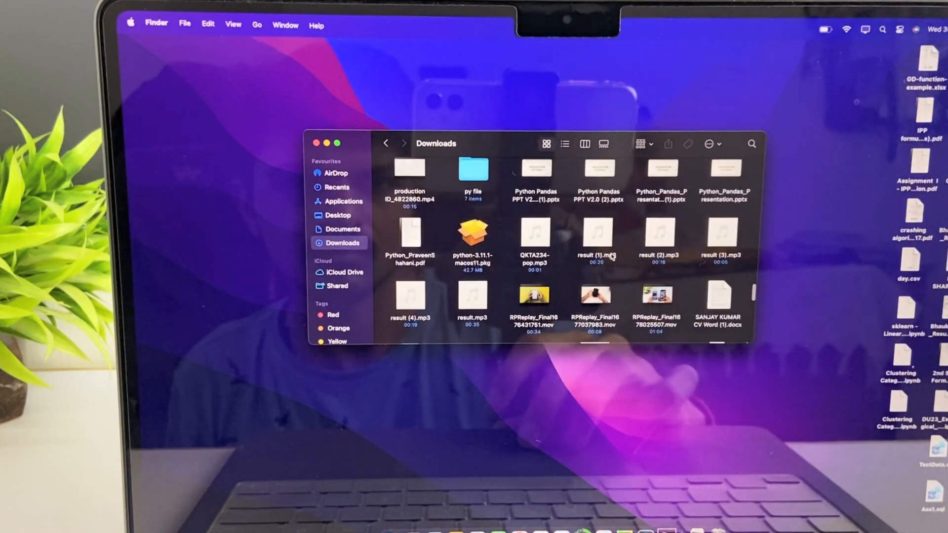
# - Scroll through the received files in the Mac's Downloads folder
pyautogui.scroll(-3)
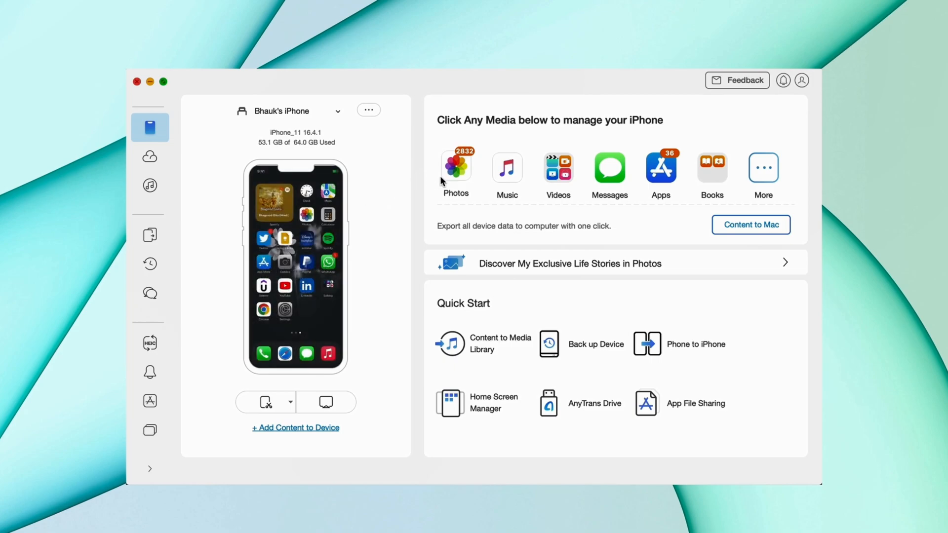
# - Show the iPhone's photo library and select the three photos dated 2023/06/10
pyautogui.click(456, 167)
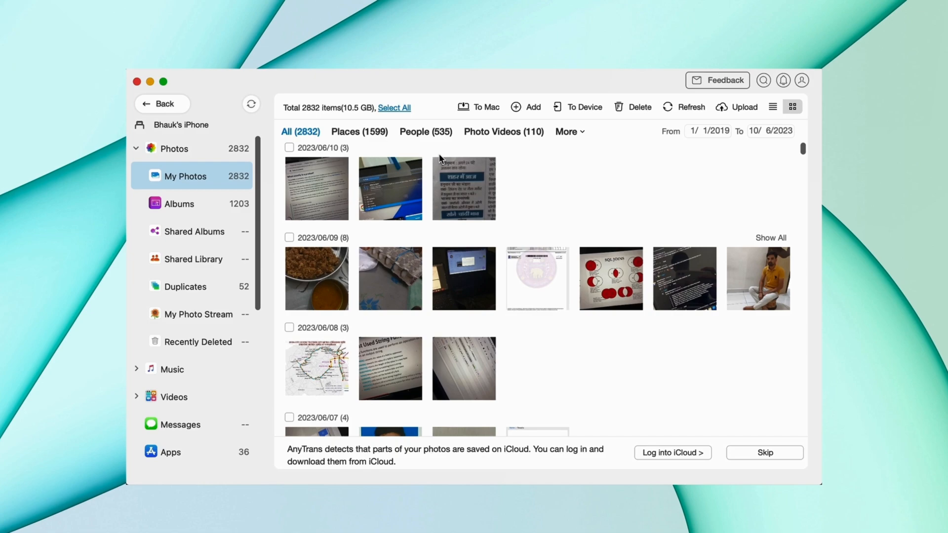
pyautogui.moveTo(241, 181)
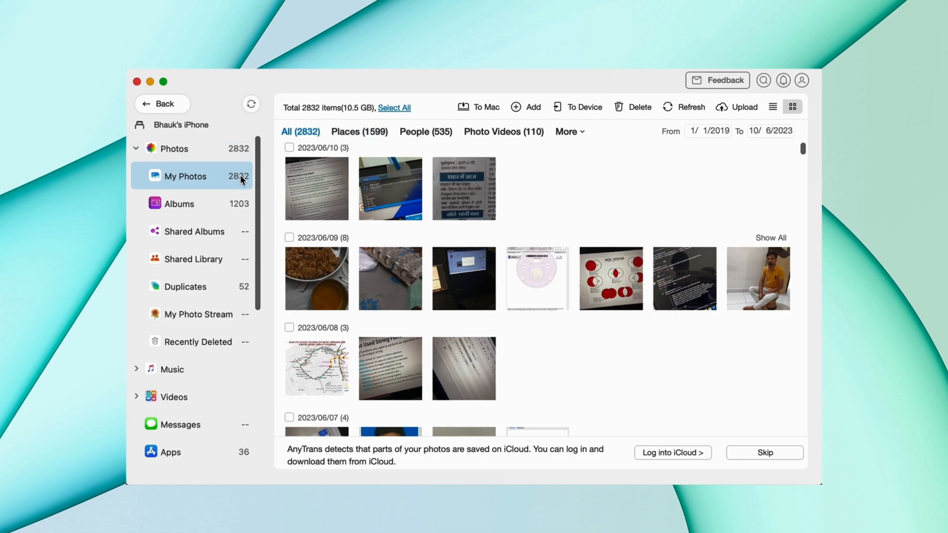
pyautogui.click(391, 189)
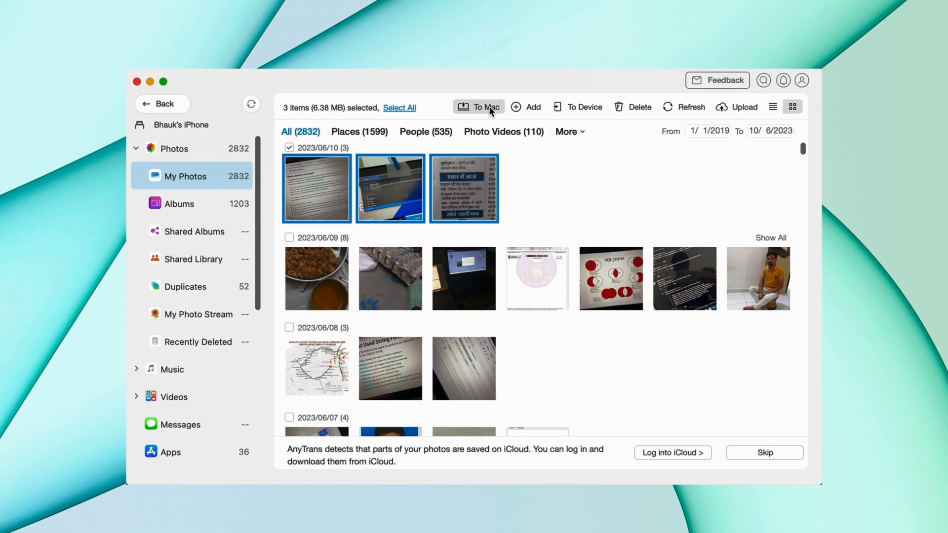
# - Export the three selected photos To Mac with the default export settings
pyautogui.click(479, 107)
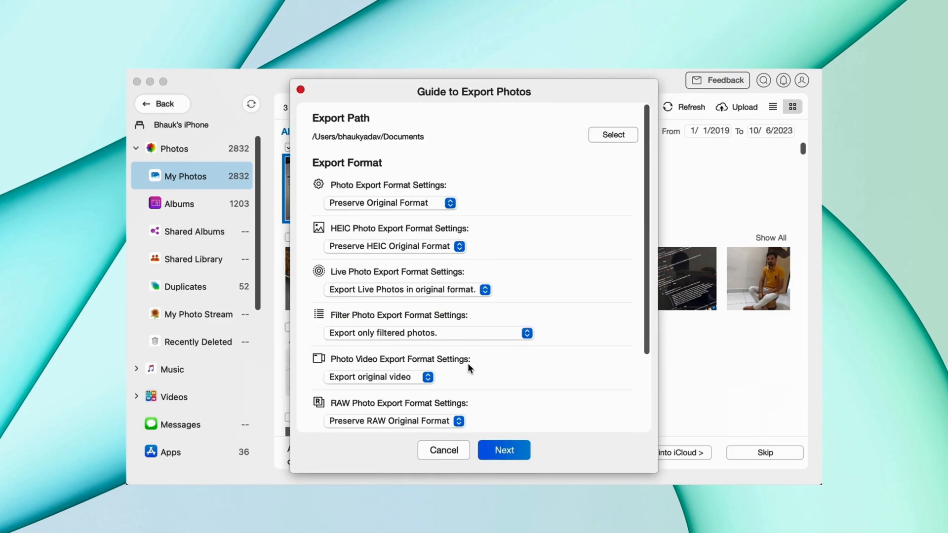
pyautogui.scroll(-3)
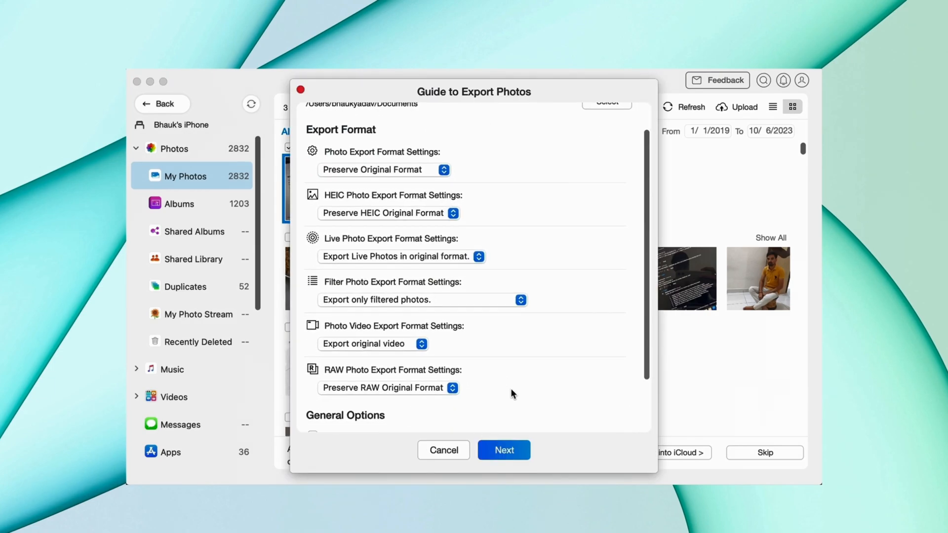
pyautogui.click(504, 450)
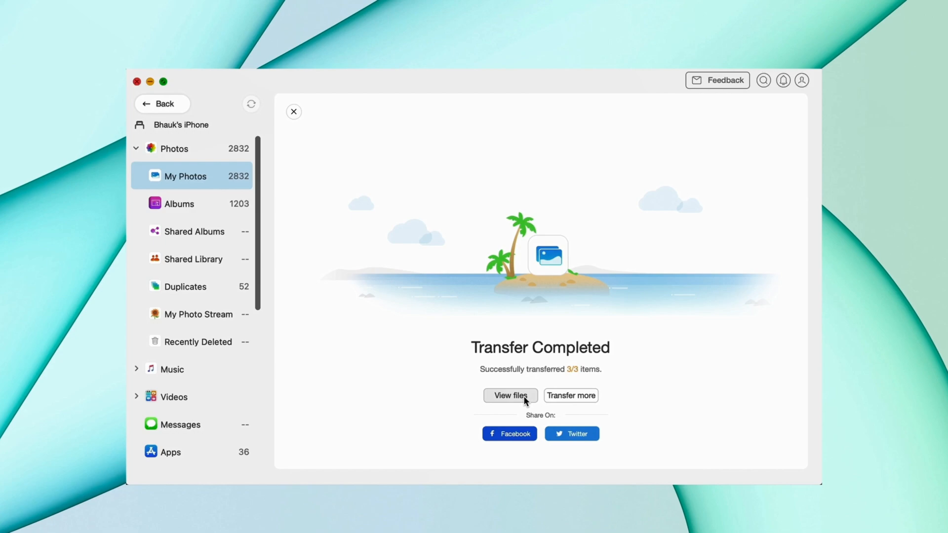
pyautogui.click(509, 395)
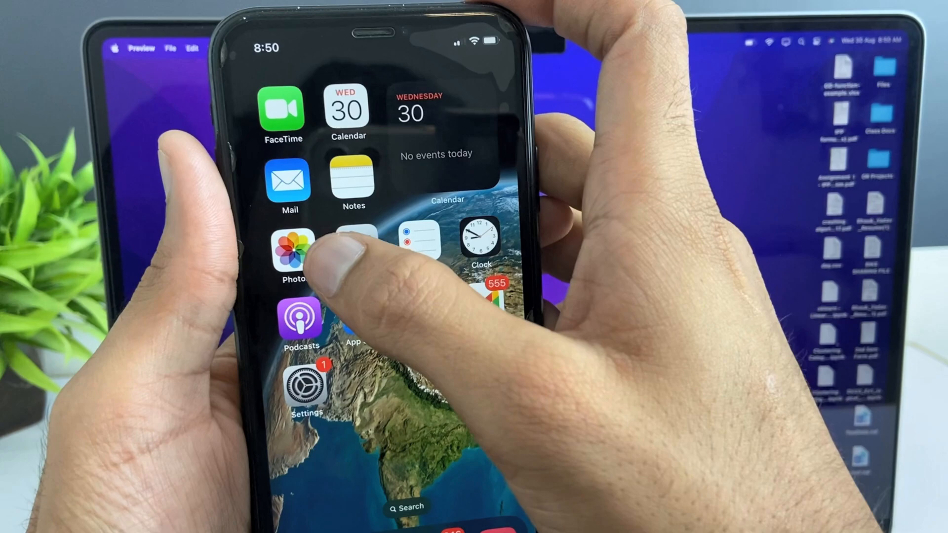
# - Share one laptop-setup photo from the iPhone library via Save to Files into iCloud Drive
pyautogui.click(291, 251)
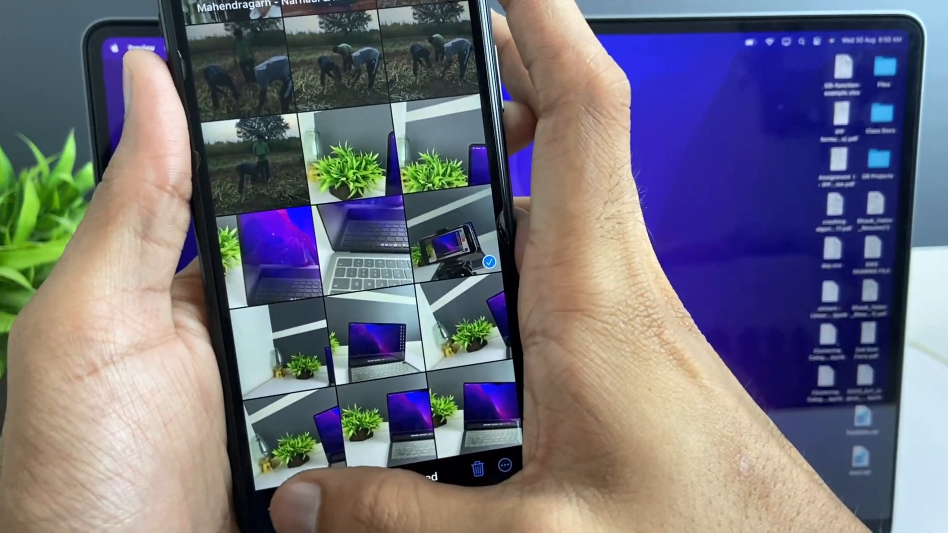
pyautogui.click(480, 469)
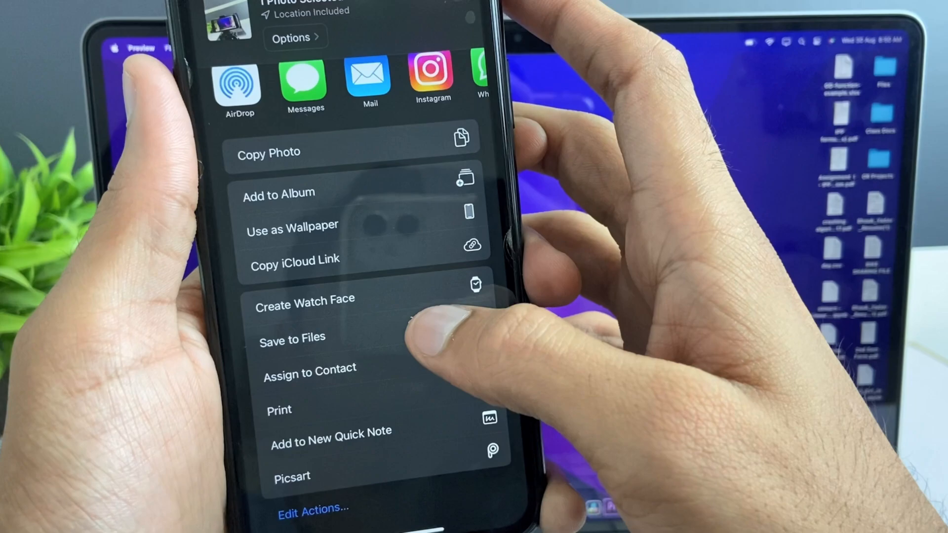
pyautogui.click(292, 337)
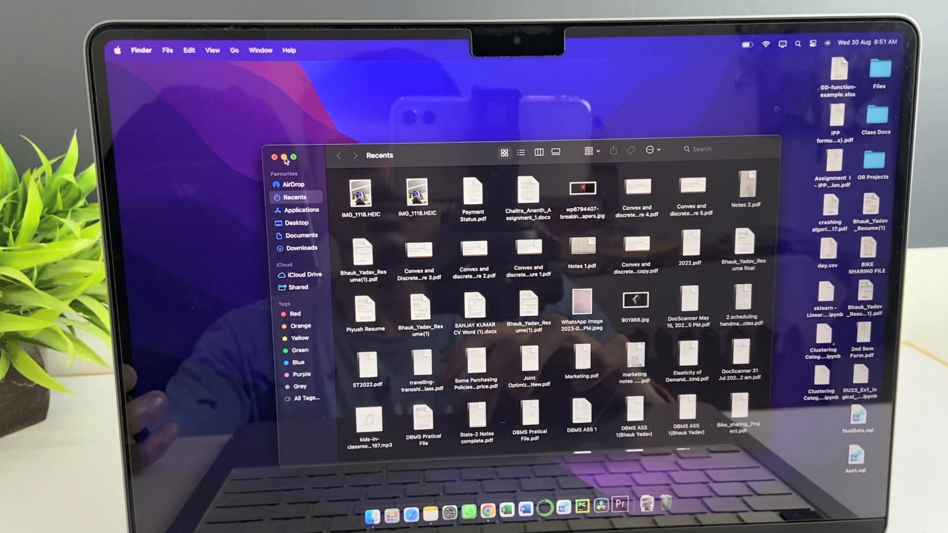
pyautogui.moveTo(290, 280)
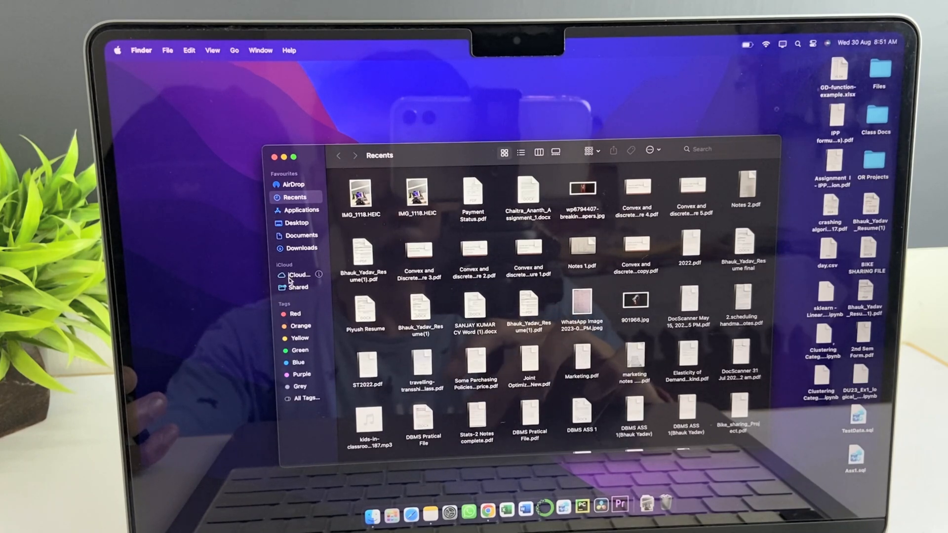
# - Locate the saved IMG_1118.HEIC photo in Finder's iCloud Drive folder
pyautogui.click(297, 275)
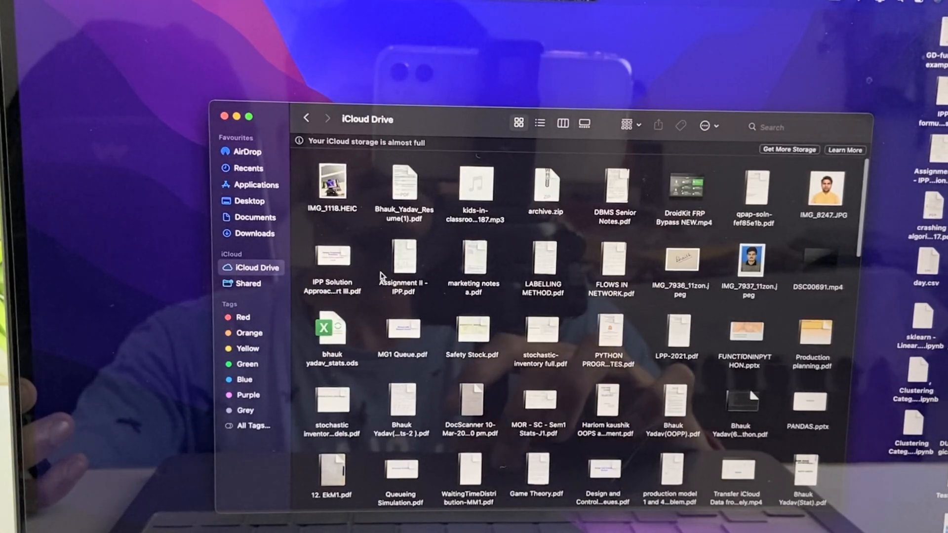
pyautogui.click(332, 184)
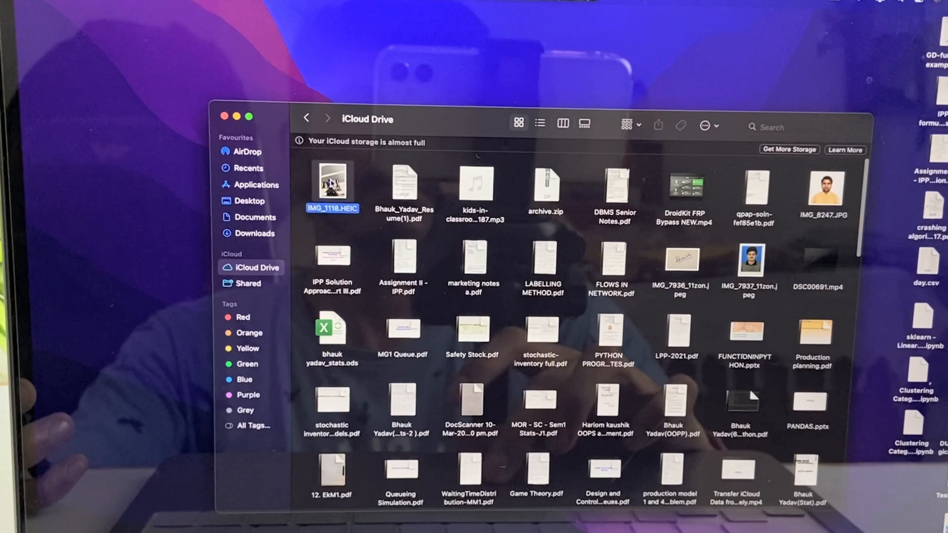